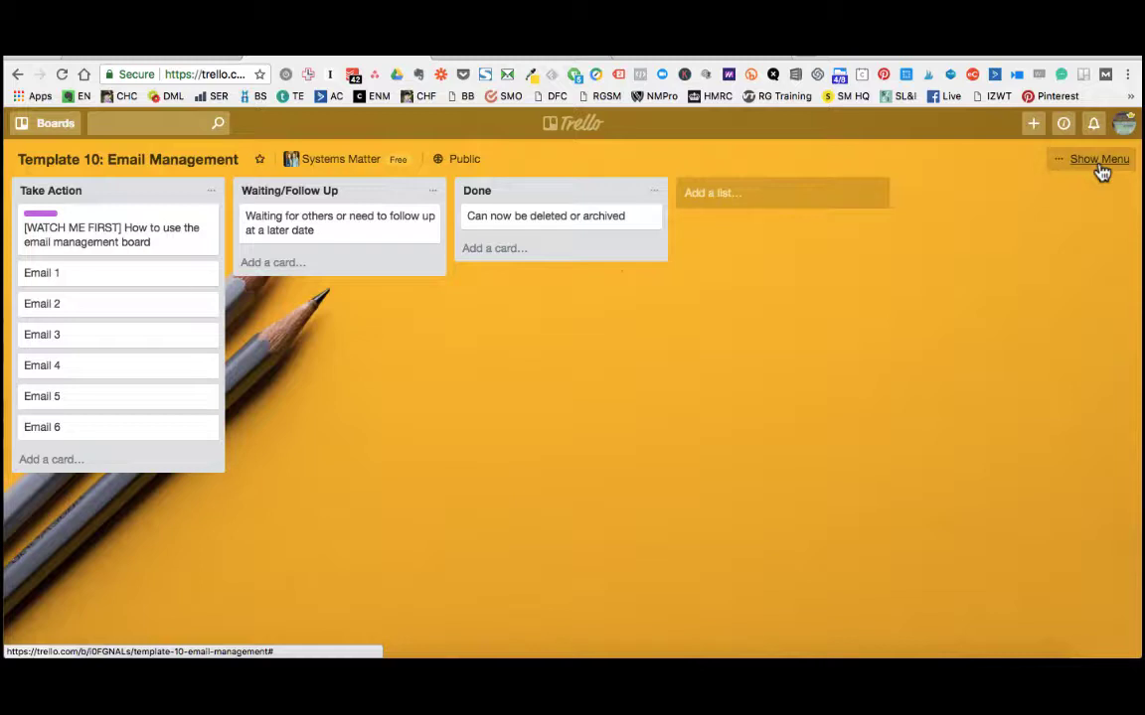
# - Reveal the Email Management board's email-to-board address from the menu and copy it
pyautogui.click(1099, 159)
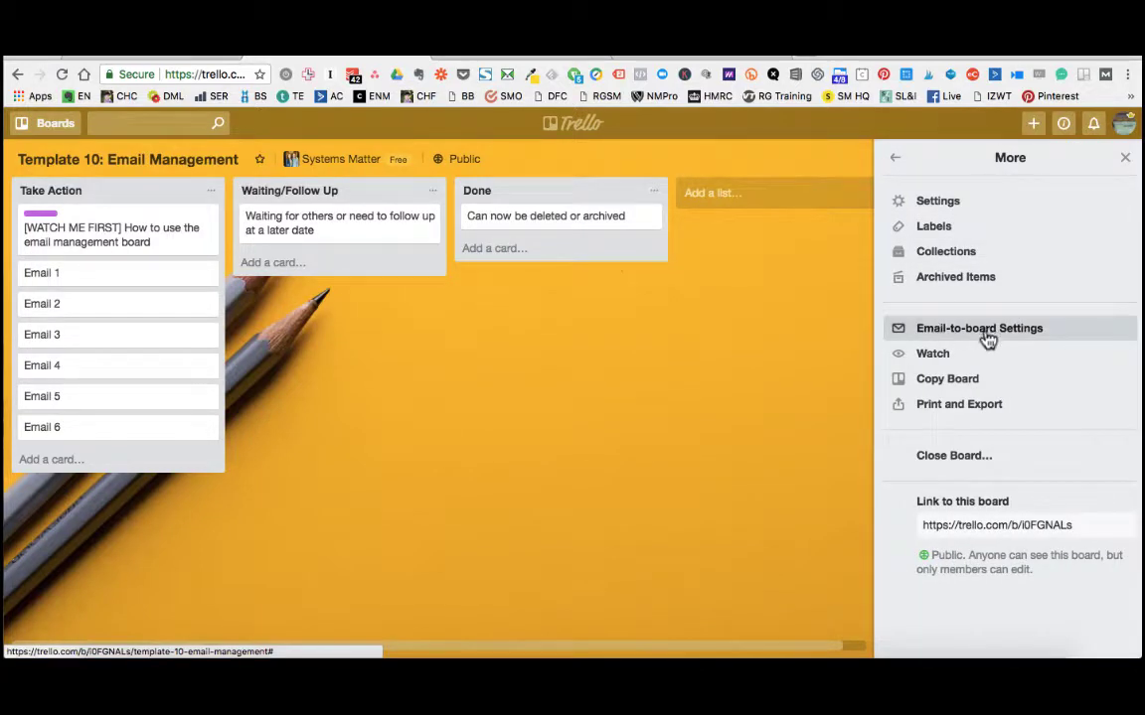
pyautogui.click(978, 328)
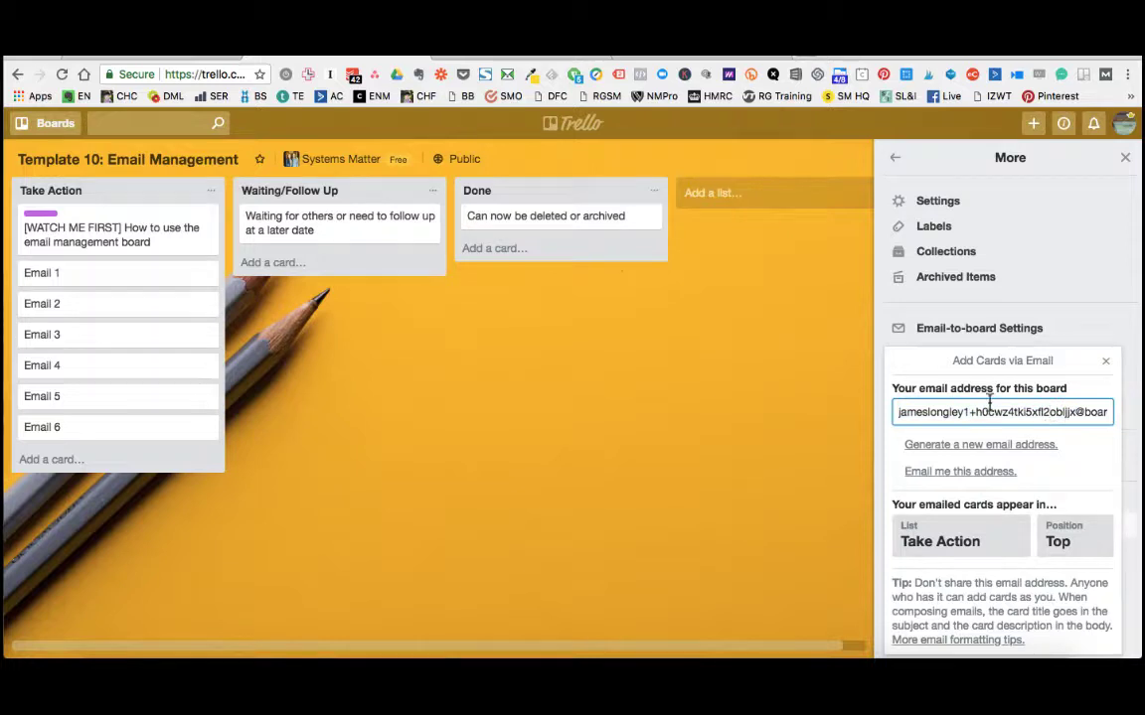
pyautogui.tripleClick(1002, 411)
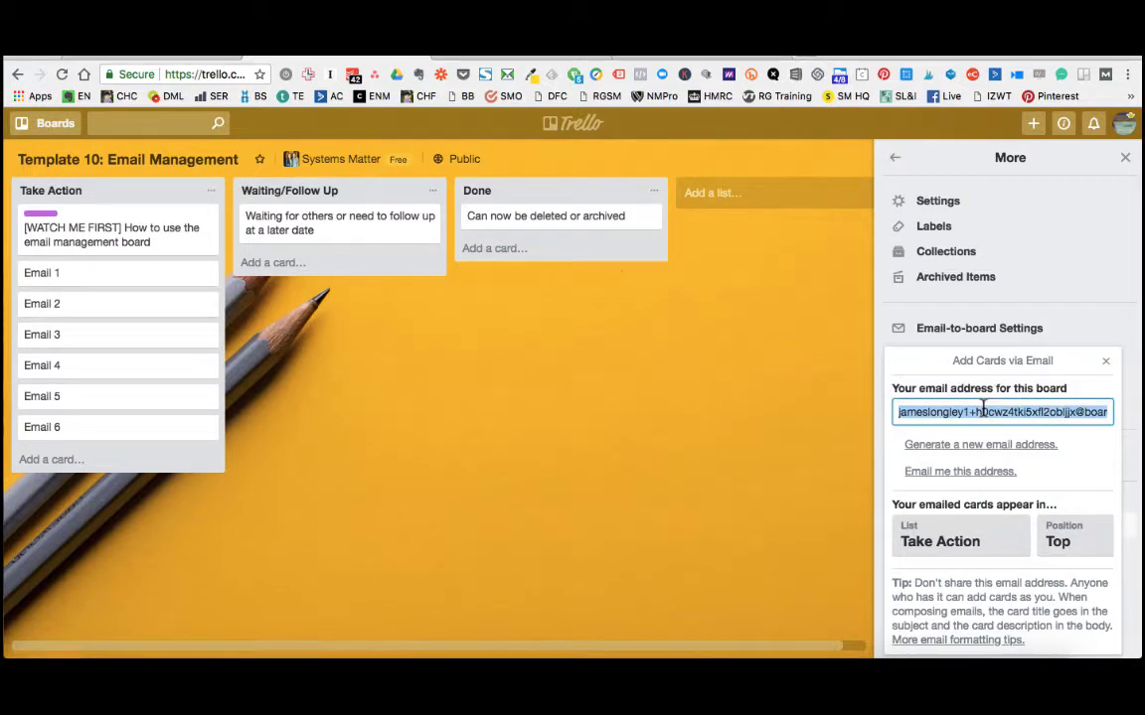
pyautogui.click(1105, 361)
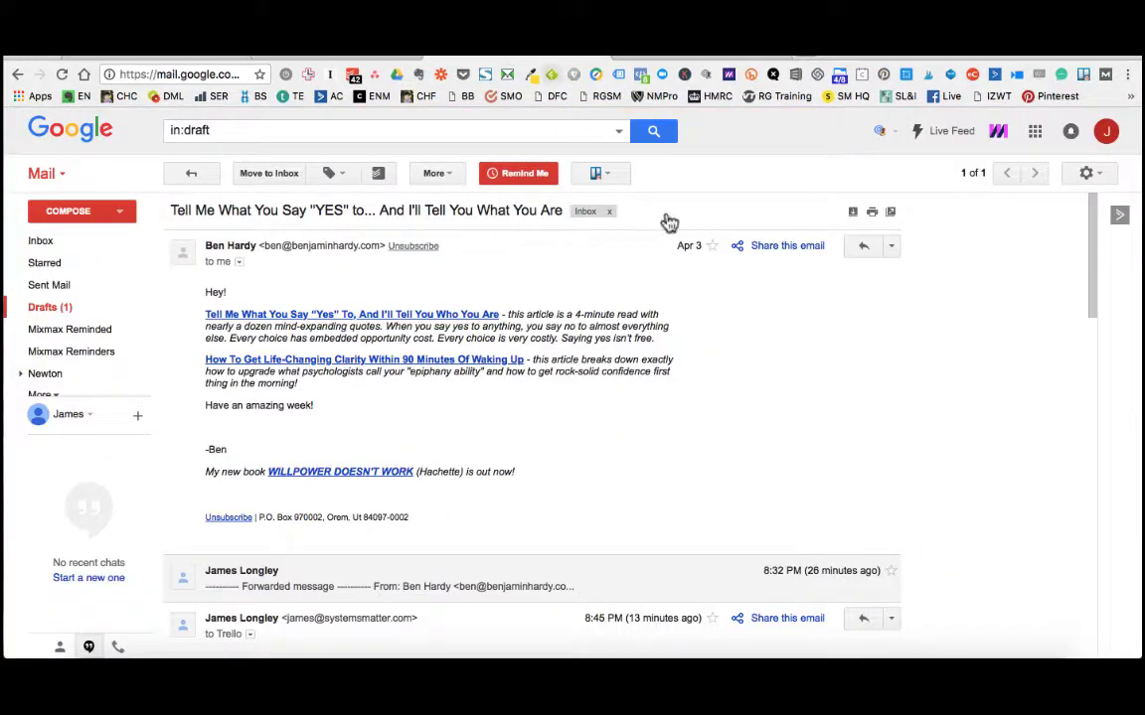
pyautogui.moveTo(717, 252)
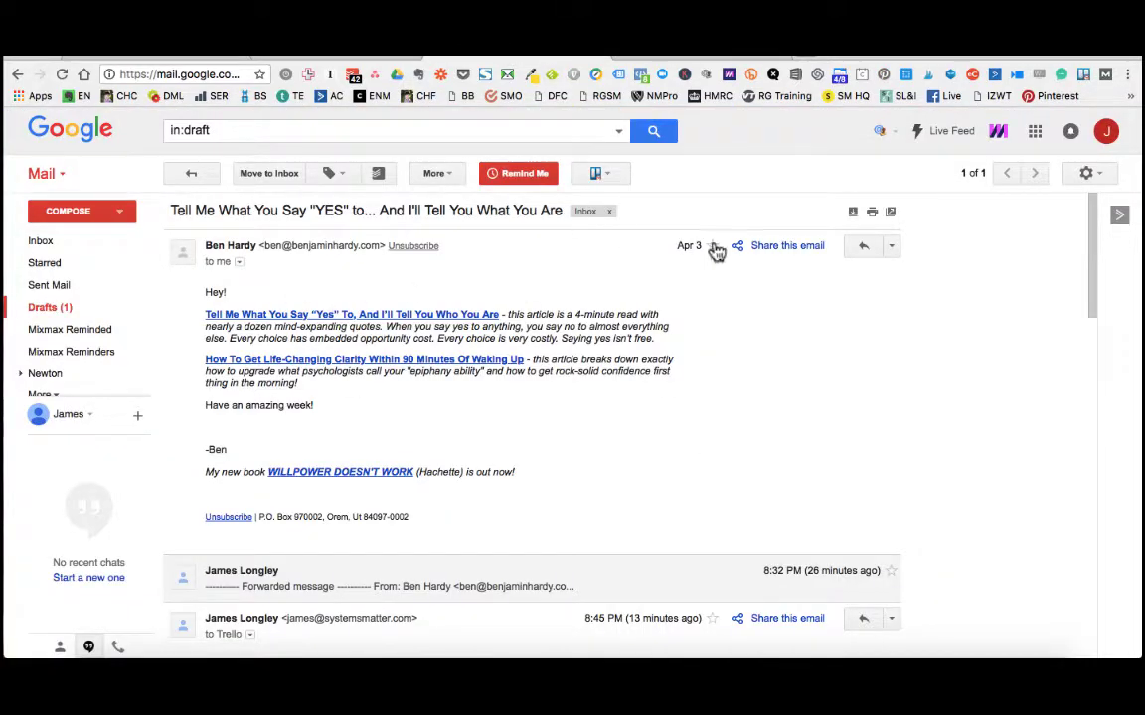
# - Forward the Ben Hardy newsletter email to the Trello board's address and send it
pyautogui.click(890, 245)
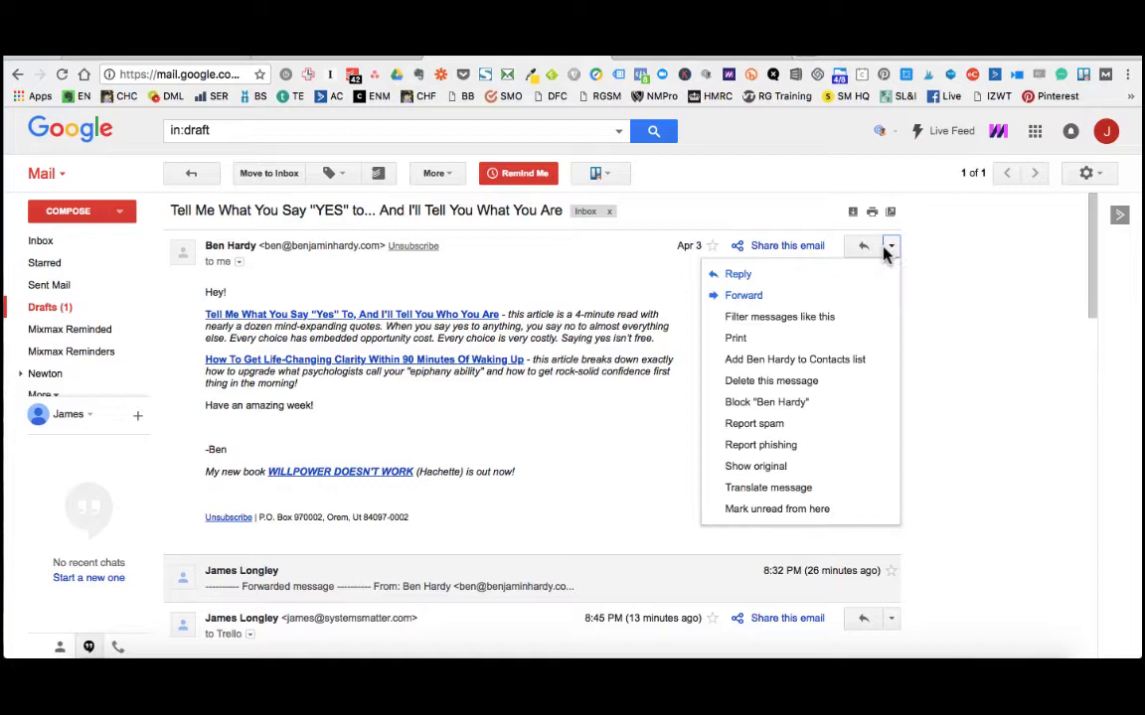
pyautogui.click(744, 294)
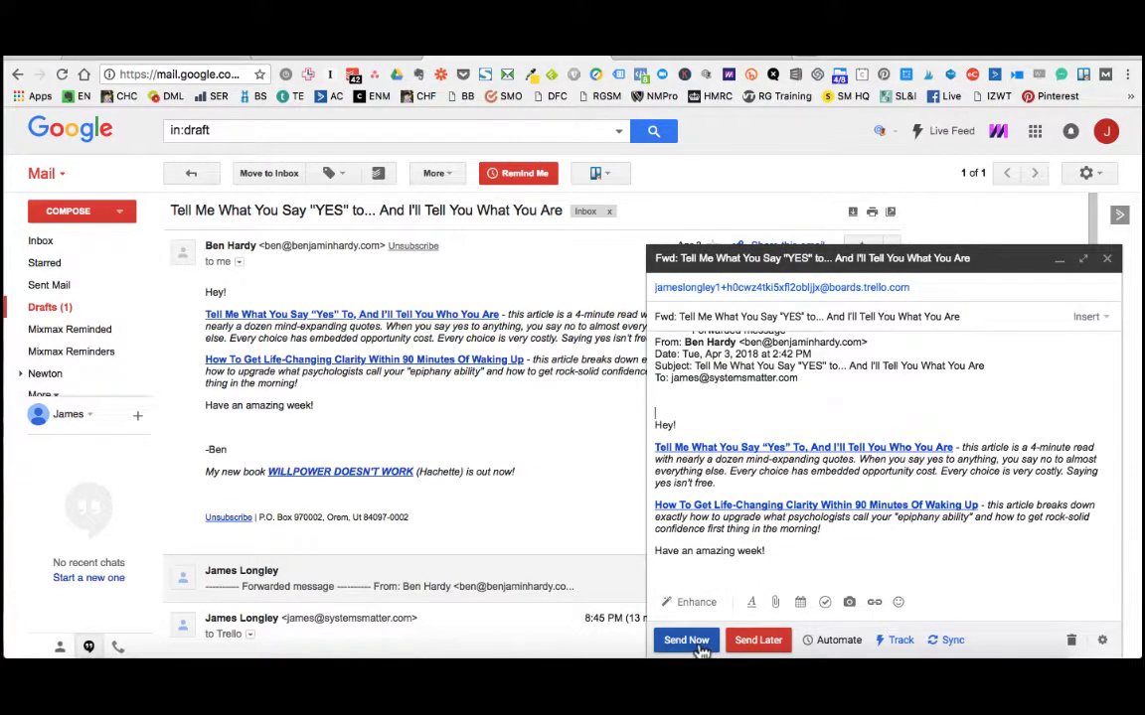
pyautogui.click(686, 640)
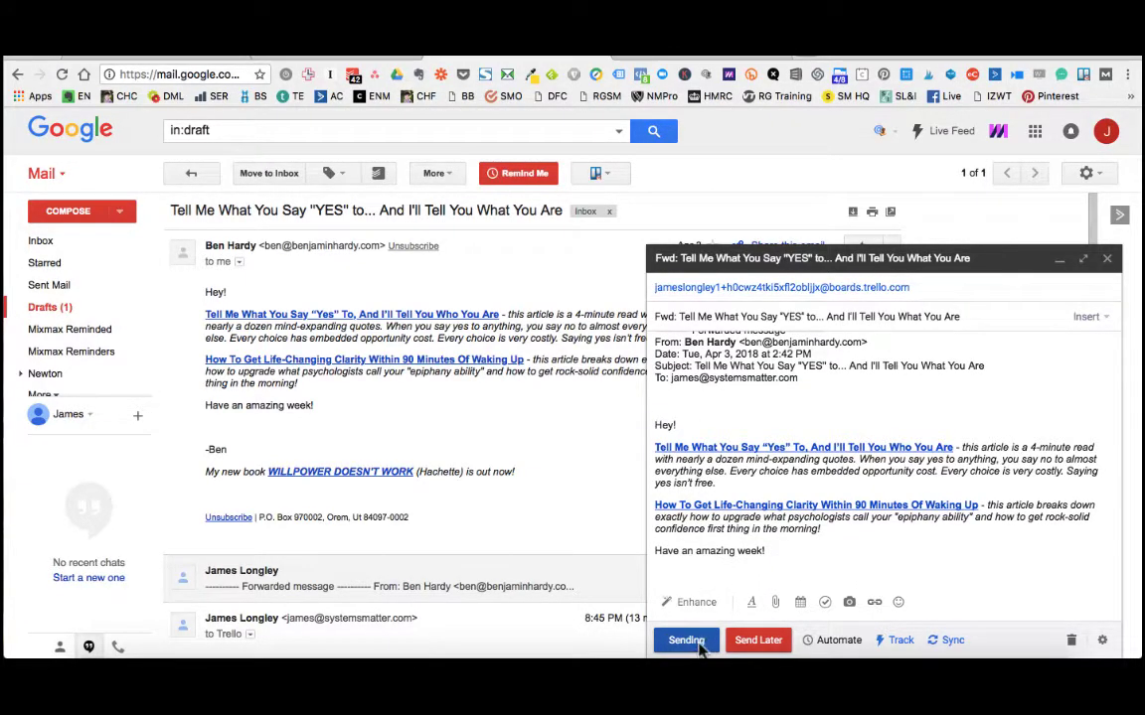
pyautogui.click(686, 640)
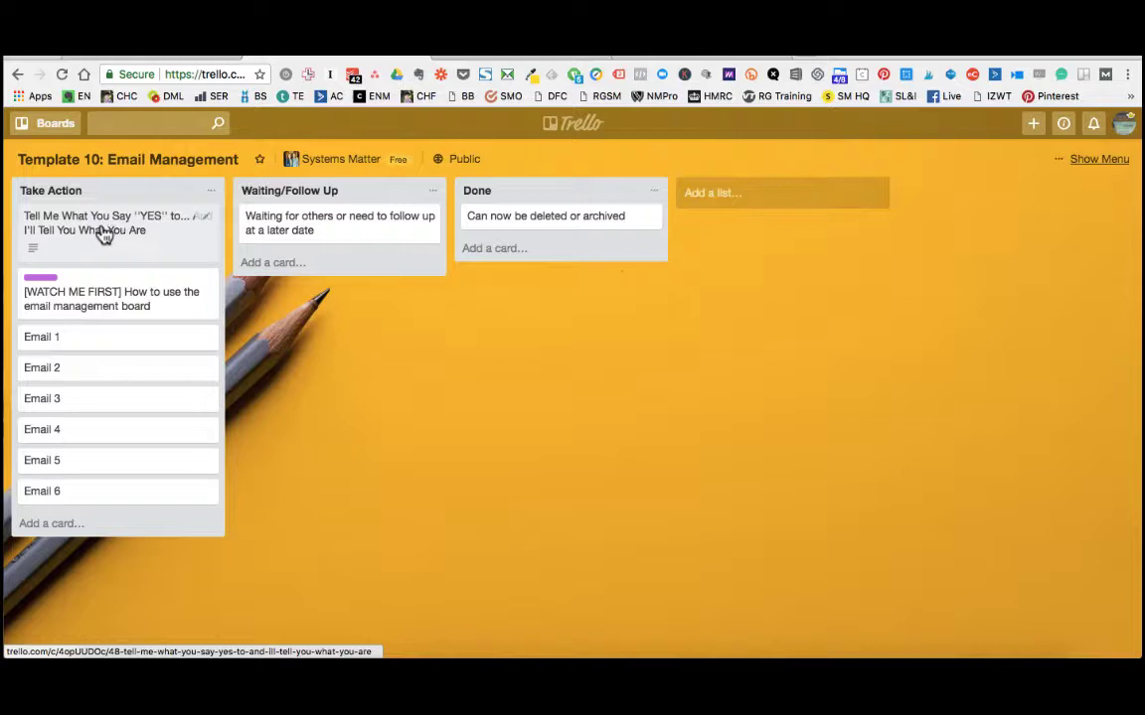
# - Rename the new Take Action card to 'Reply to Ben re: his new book'
pyautogui.click(100, 222)
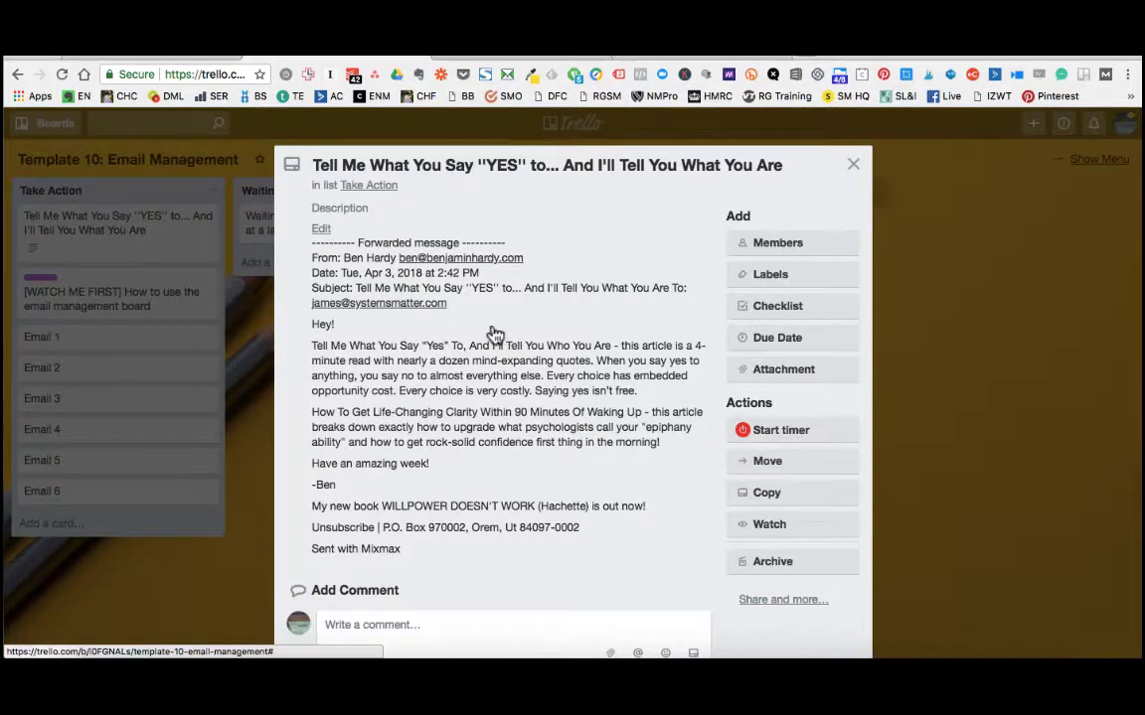
pyautogui.moveTo(457, 340)
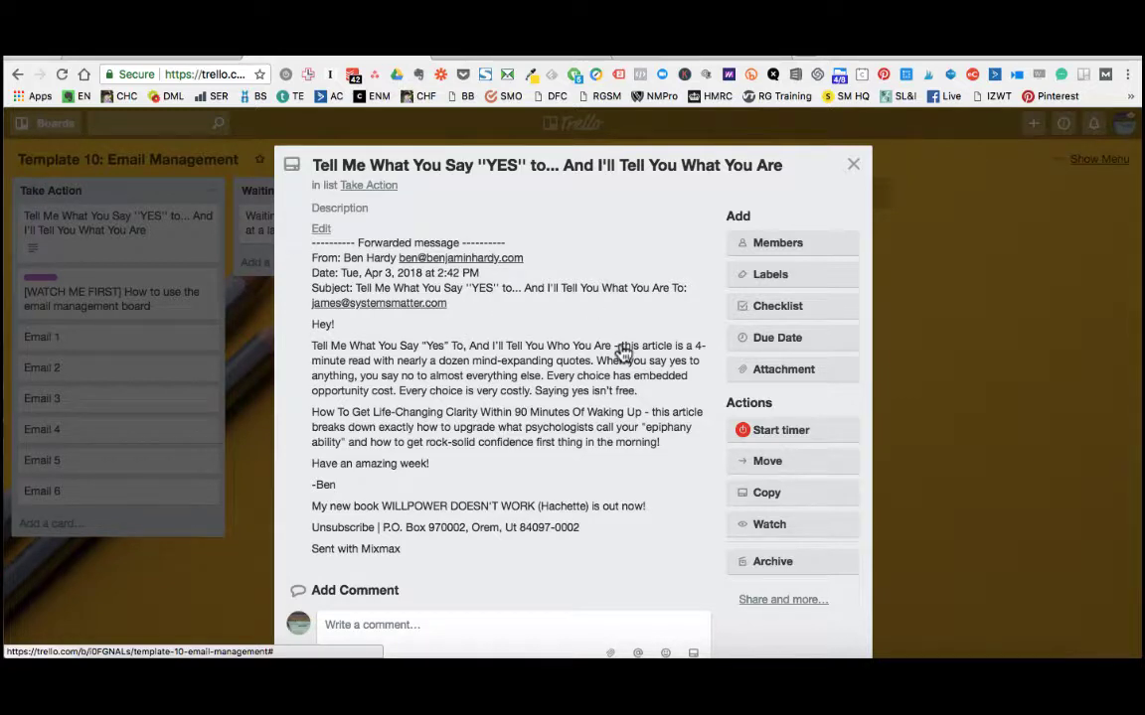
pyautogui.click(547, 165)
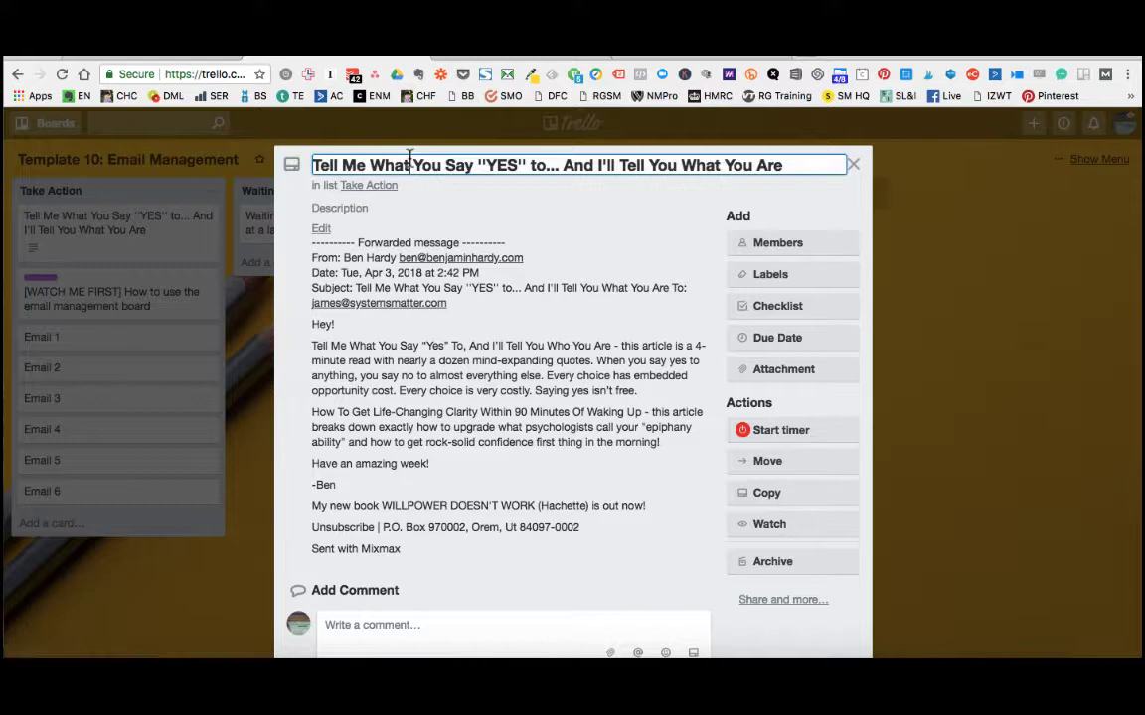
pyautogui.tripleClick(576, 165)
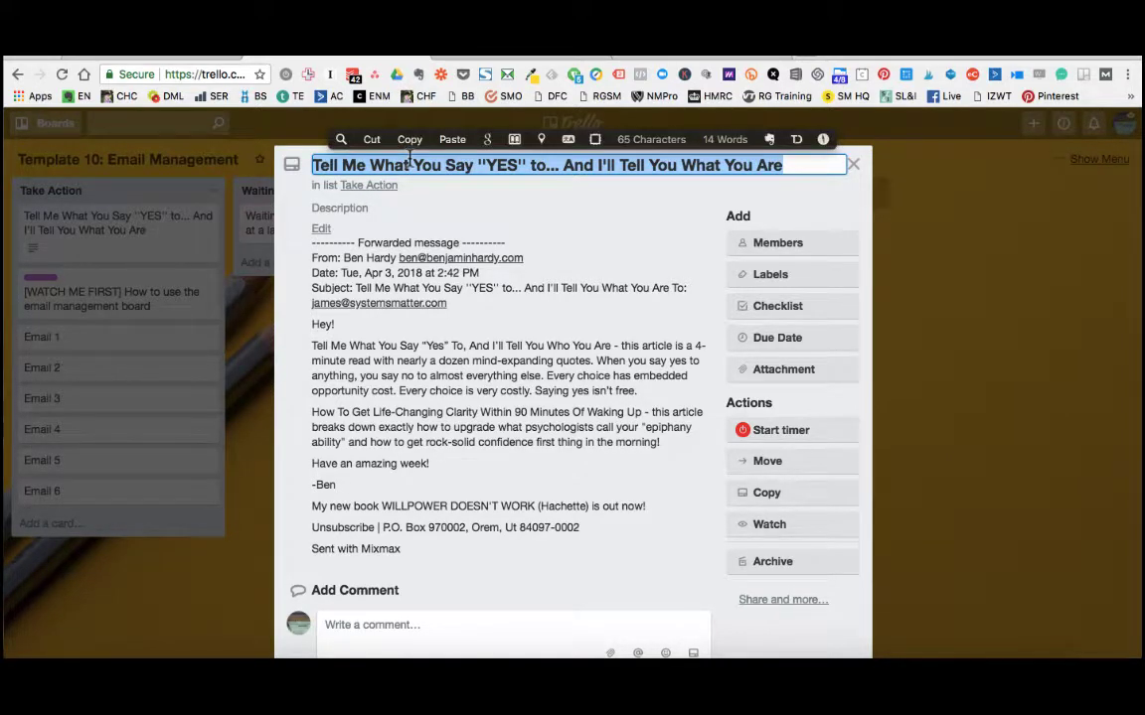
pyautogui.write('Reply to Ben')
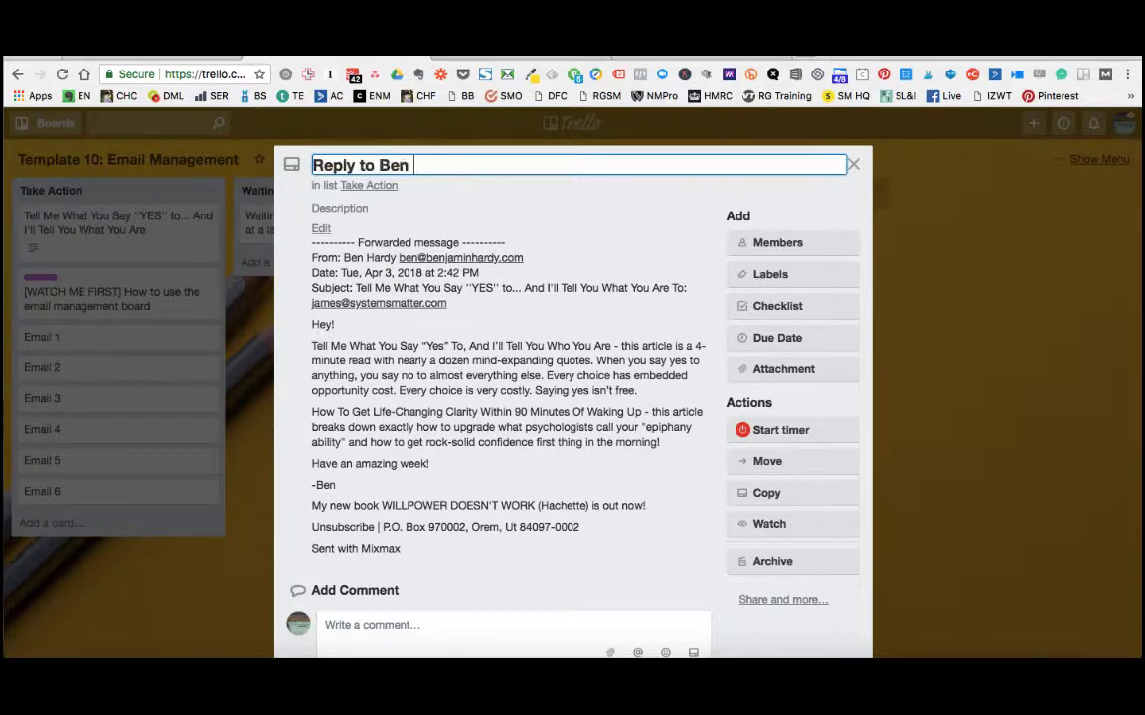
pyautogui.write('re: his new b')
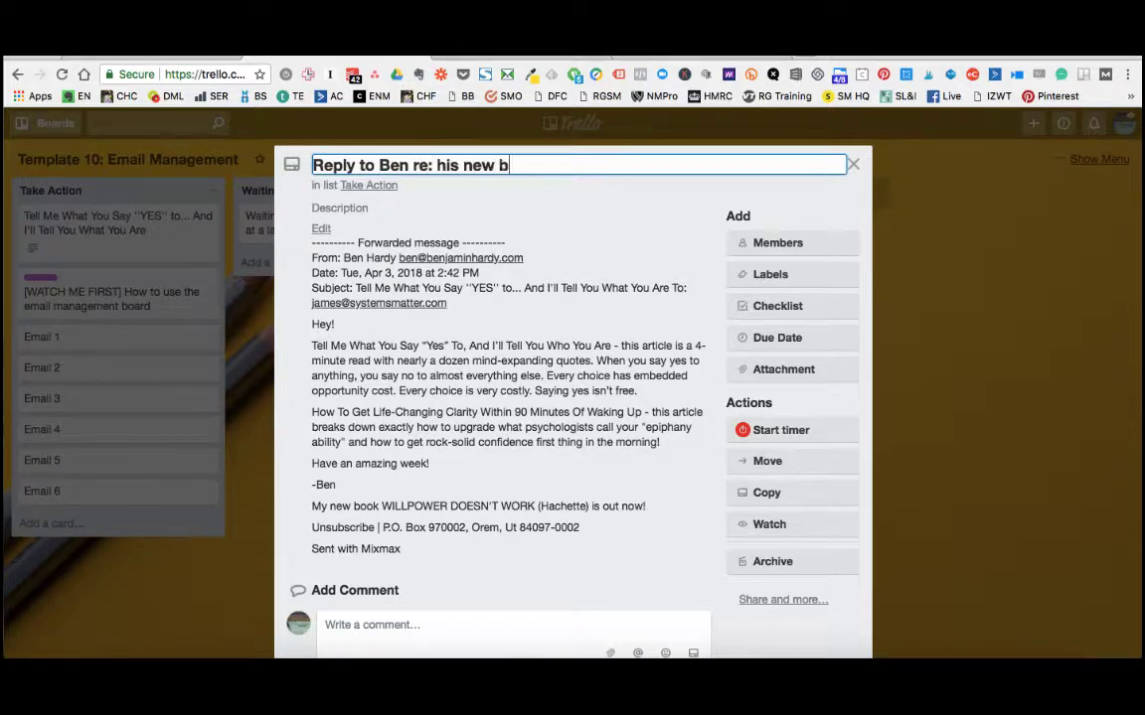
pyautogui.write('ook')
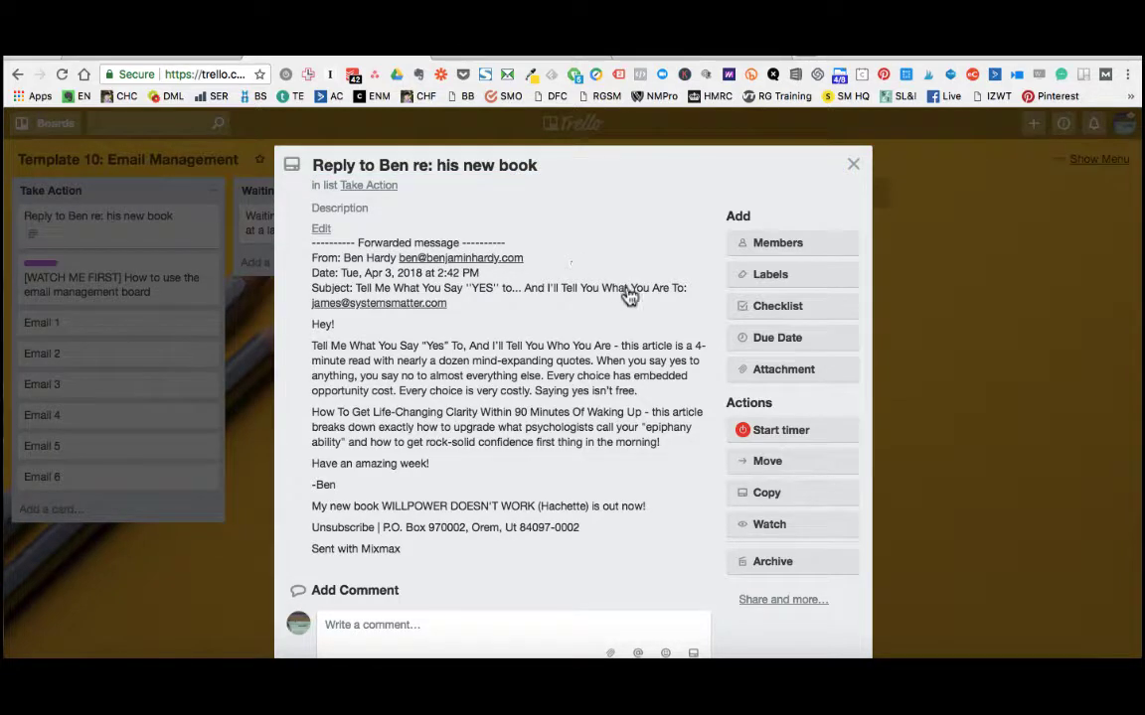
pyautogui.moveTo(793, 275)
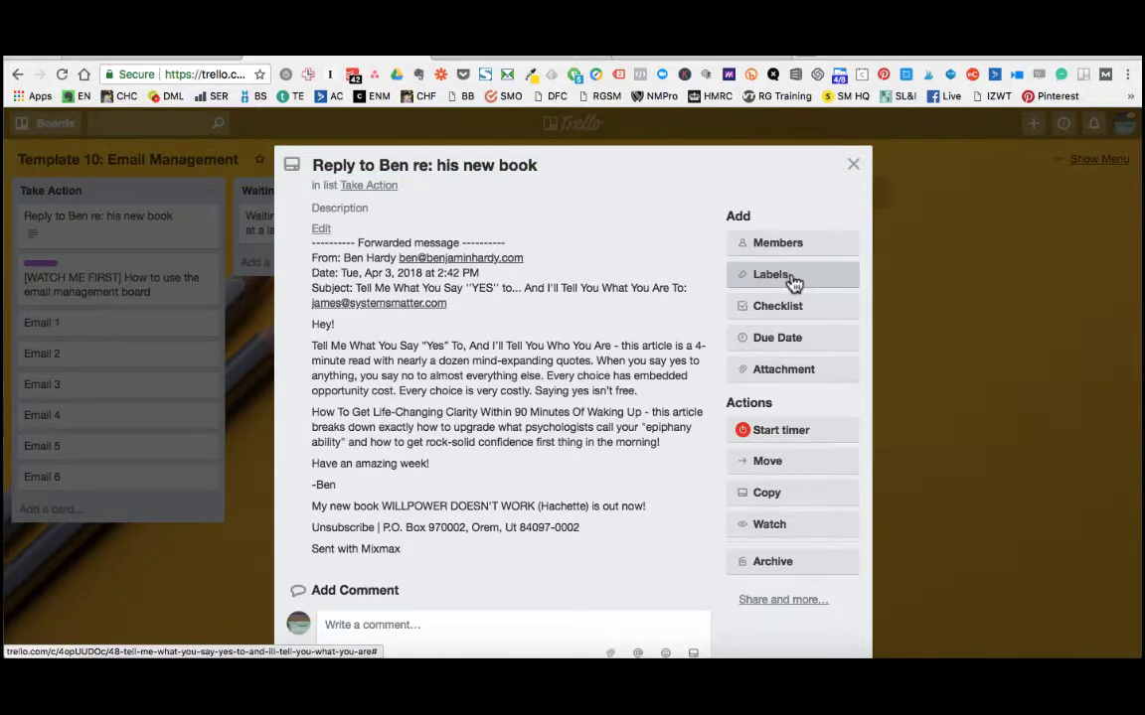
# - Give the card the Urgent label and an April 24, 12:00 PM due date, then return to the board
pyautogui.click(770, 274)
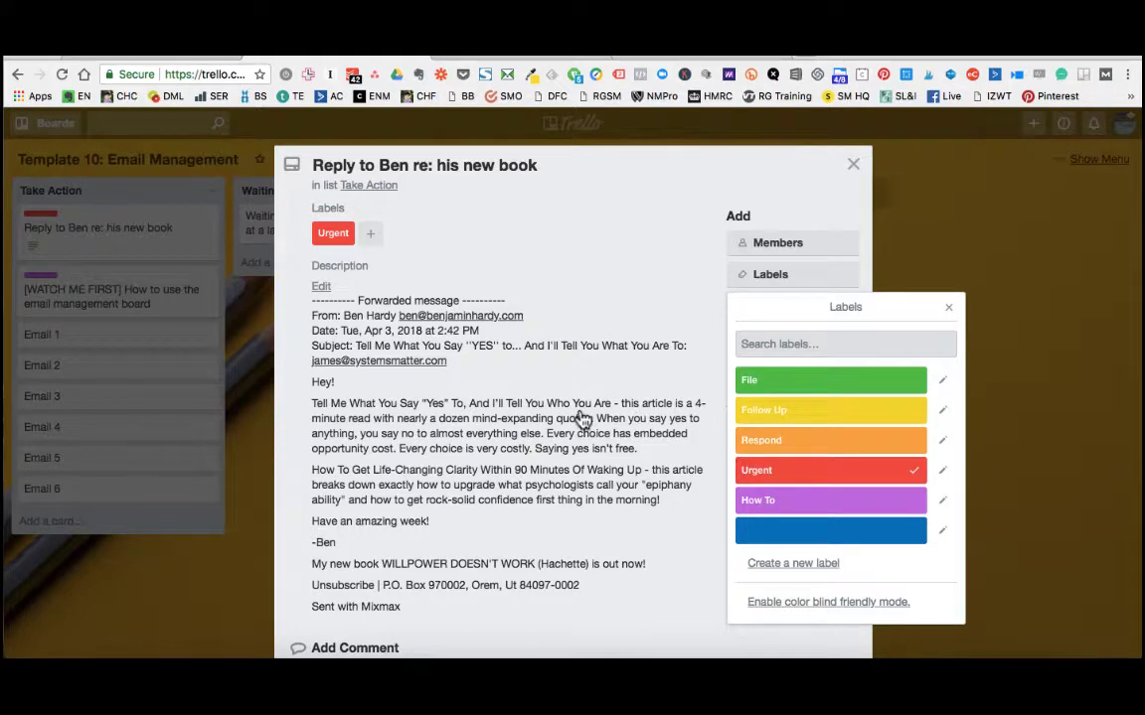
pyautogui.click(948, 306)
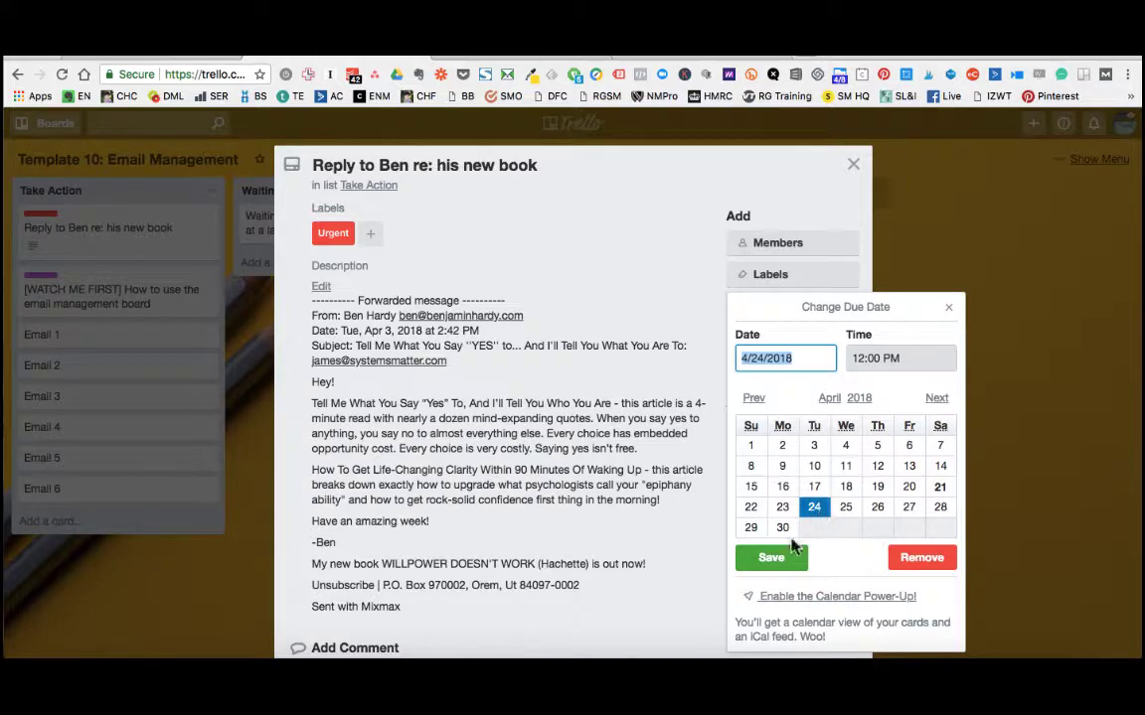
pyautogui.click(771, 556)
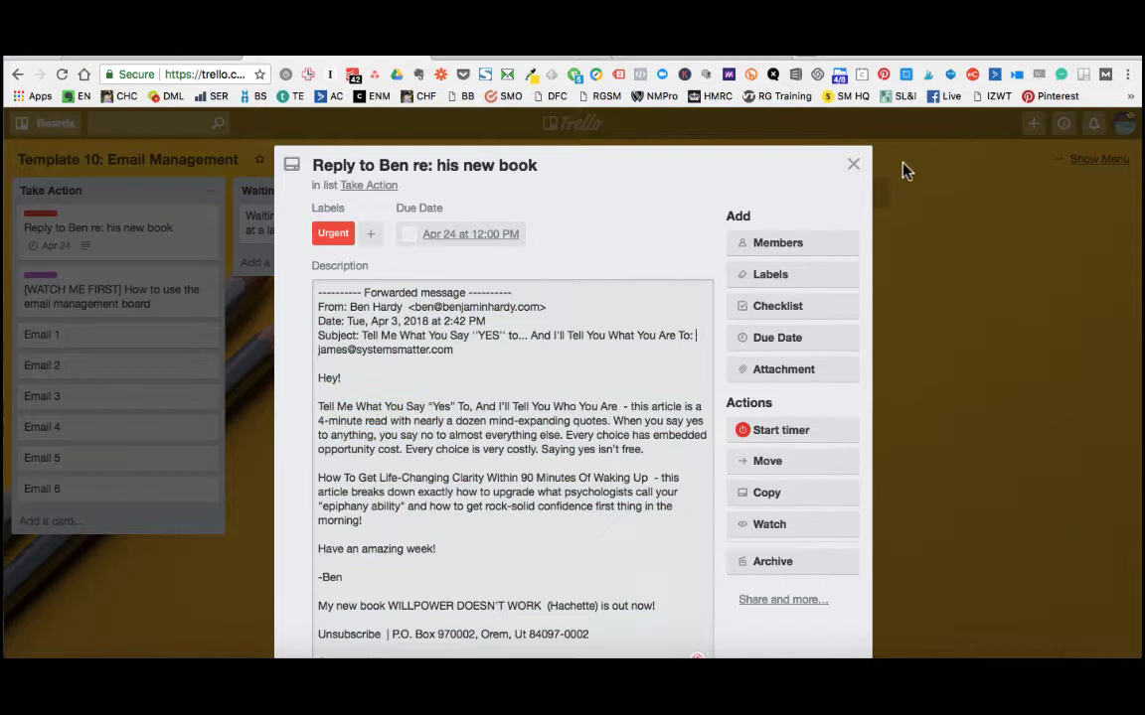
pyautogui.click(853, 164)
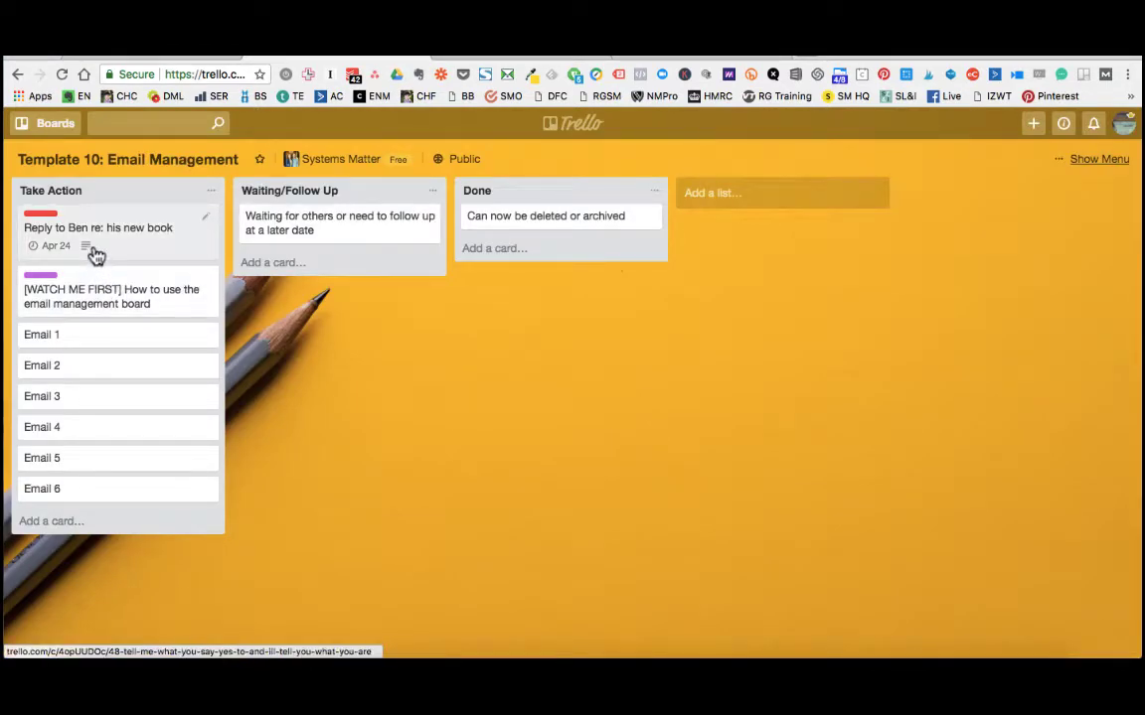
pyautogui.moveTo(313, 326)
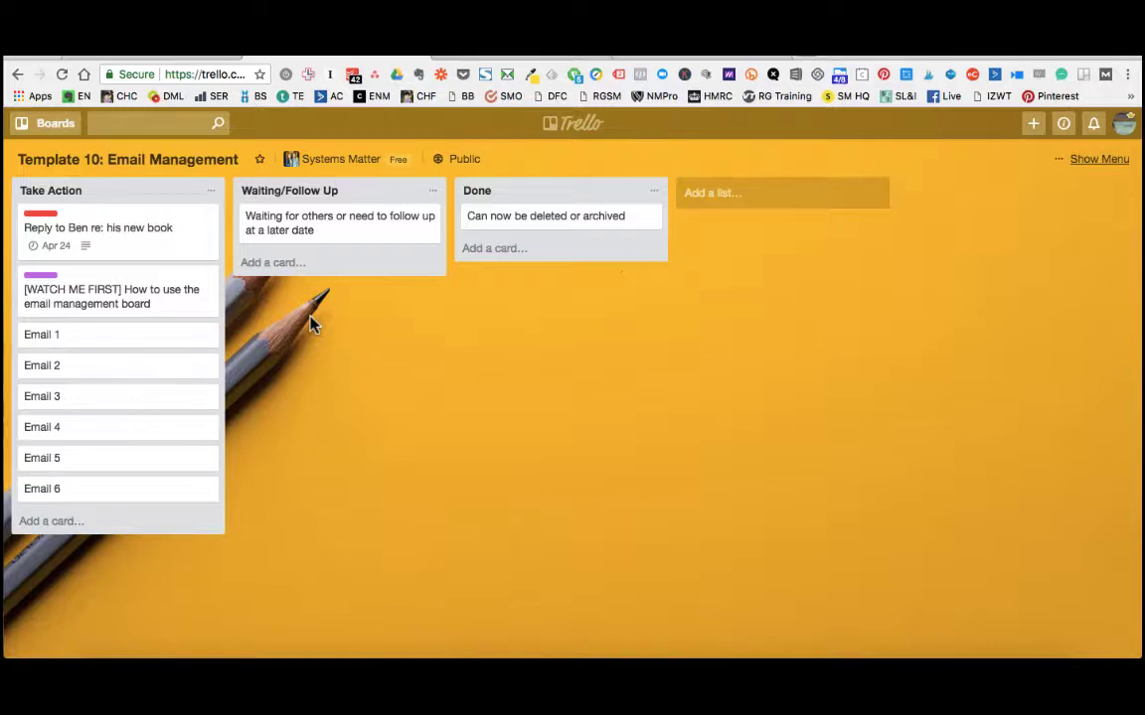
pyautogui.moveTo(315, 311)
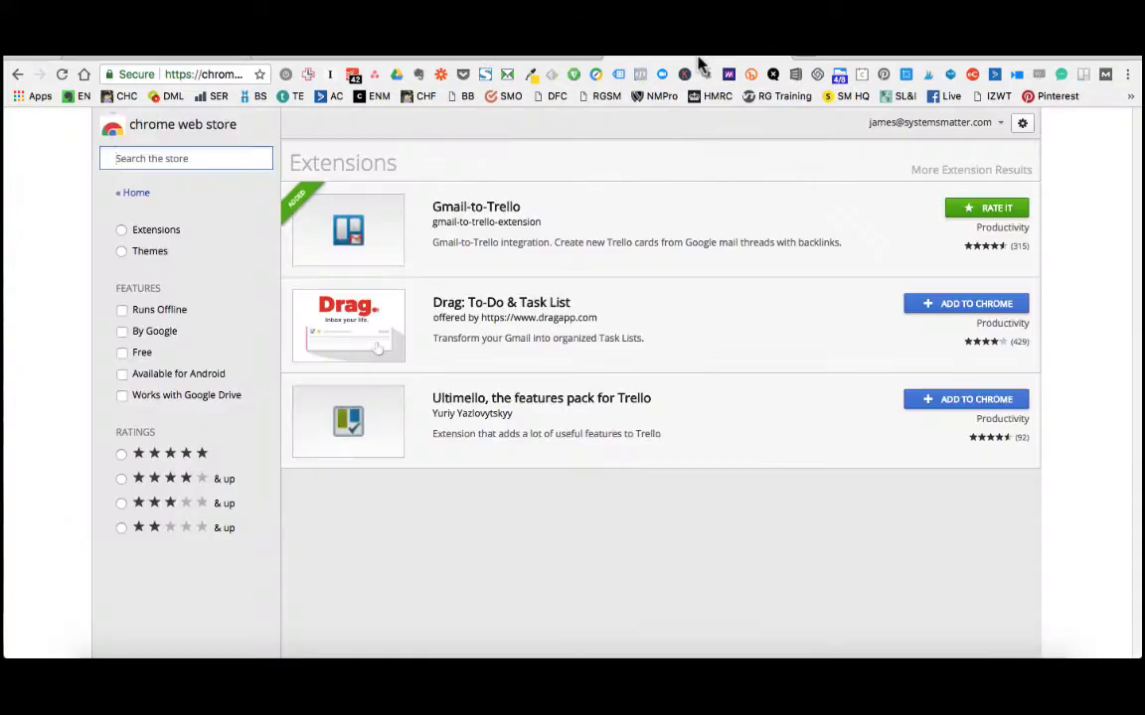
pyautogui.moveTo(497, 216)
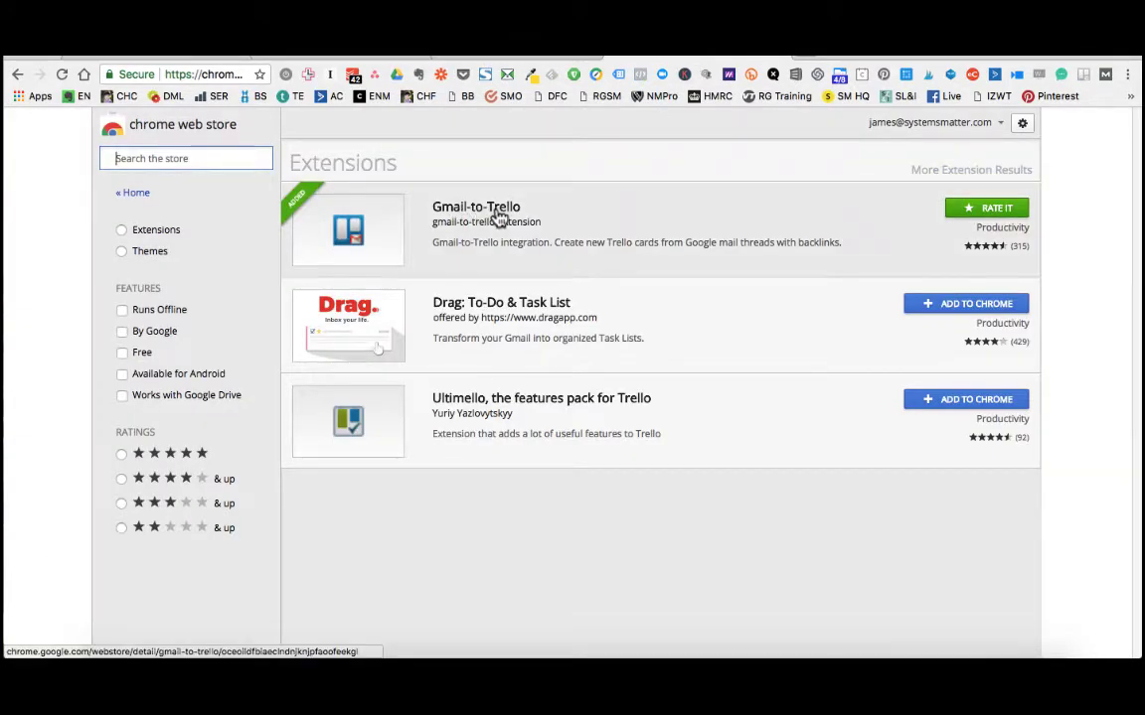
pyautogui.moveTo(1053, 144)
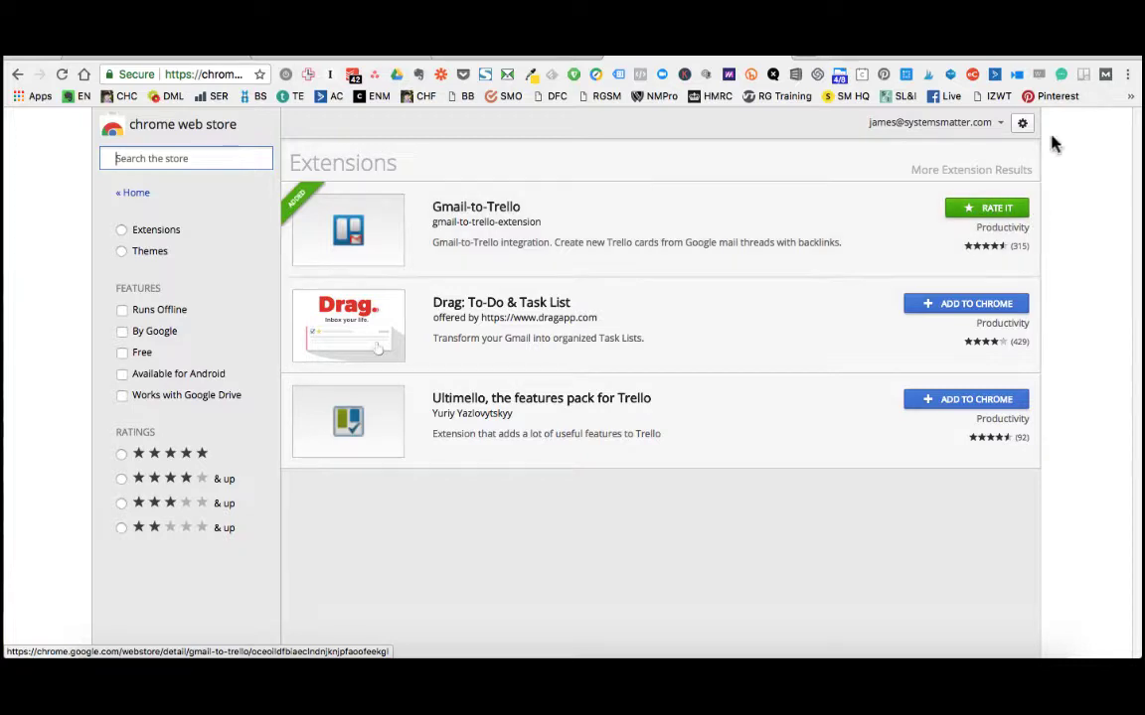
pyautogui.moveTo(1083, 74)
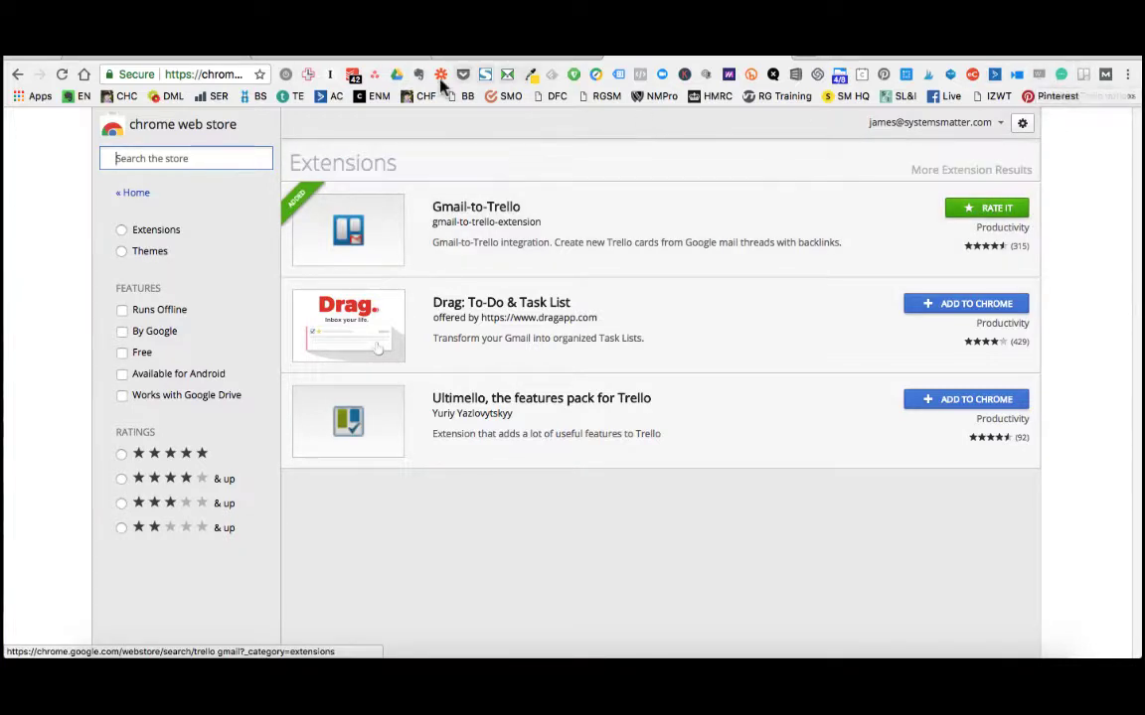
pyautogui.moveTo(481, 75)
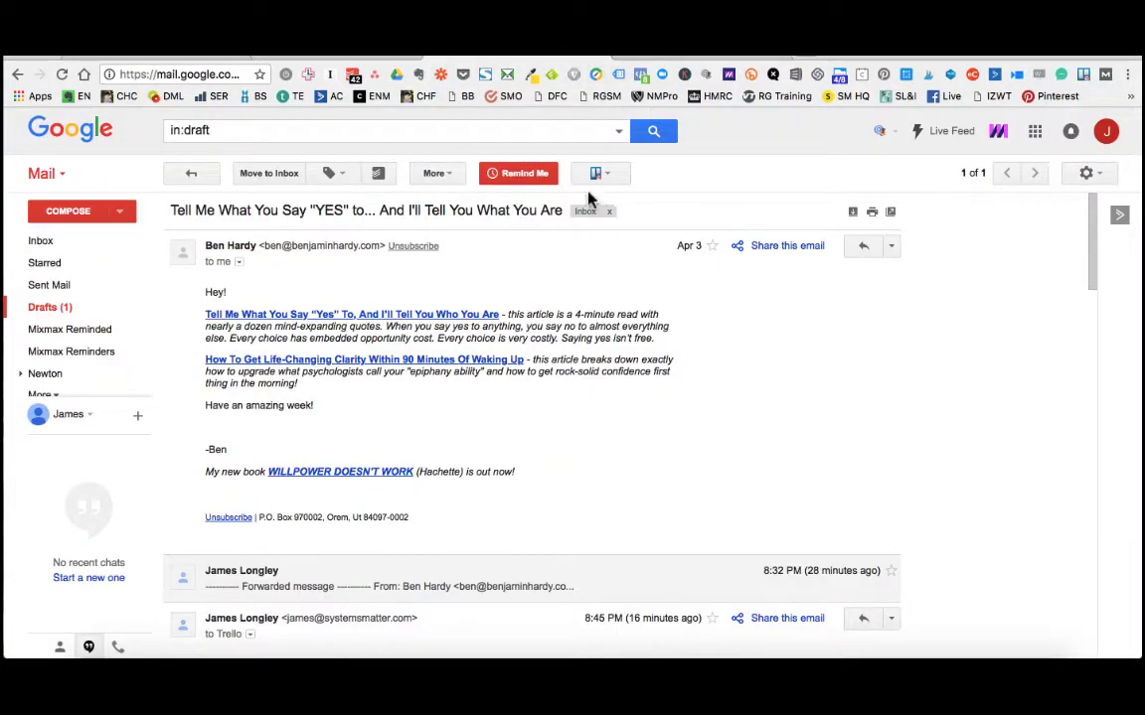
pyautogui.moveTo(594, 173)
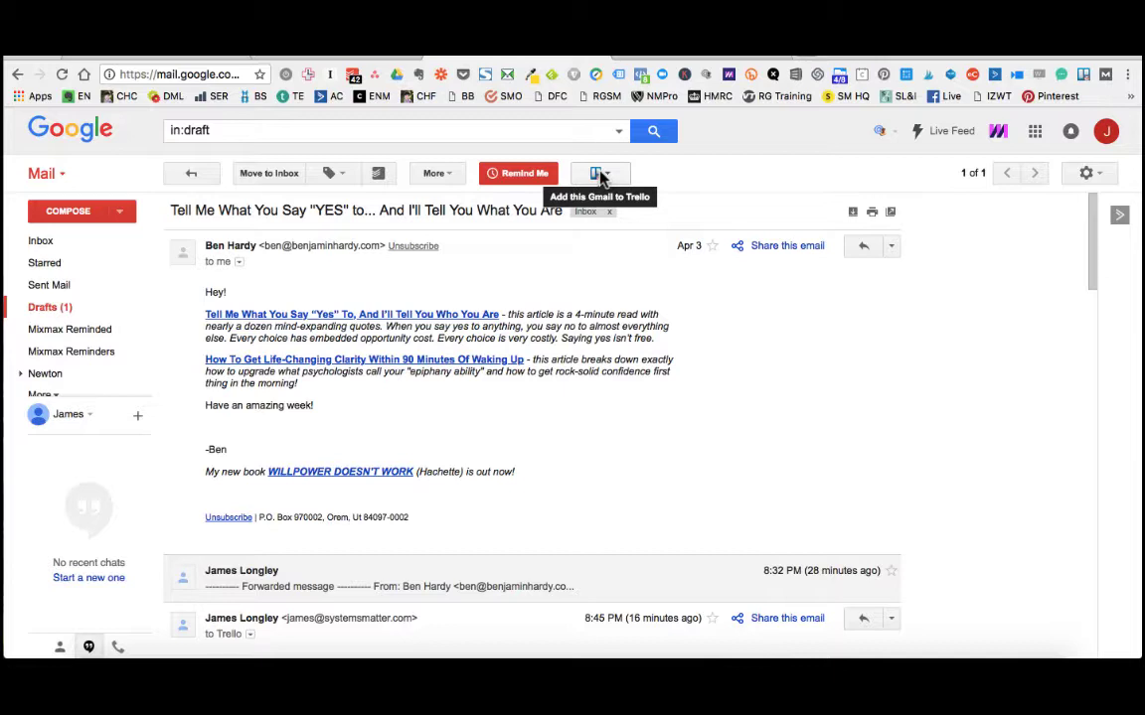
# - Bring up the Gmail-to-Trello card form for the YES email
pyautogui.click(600, 173)
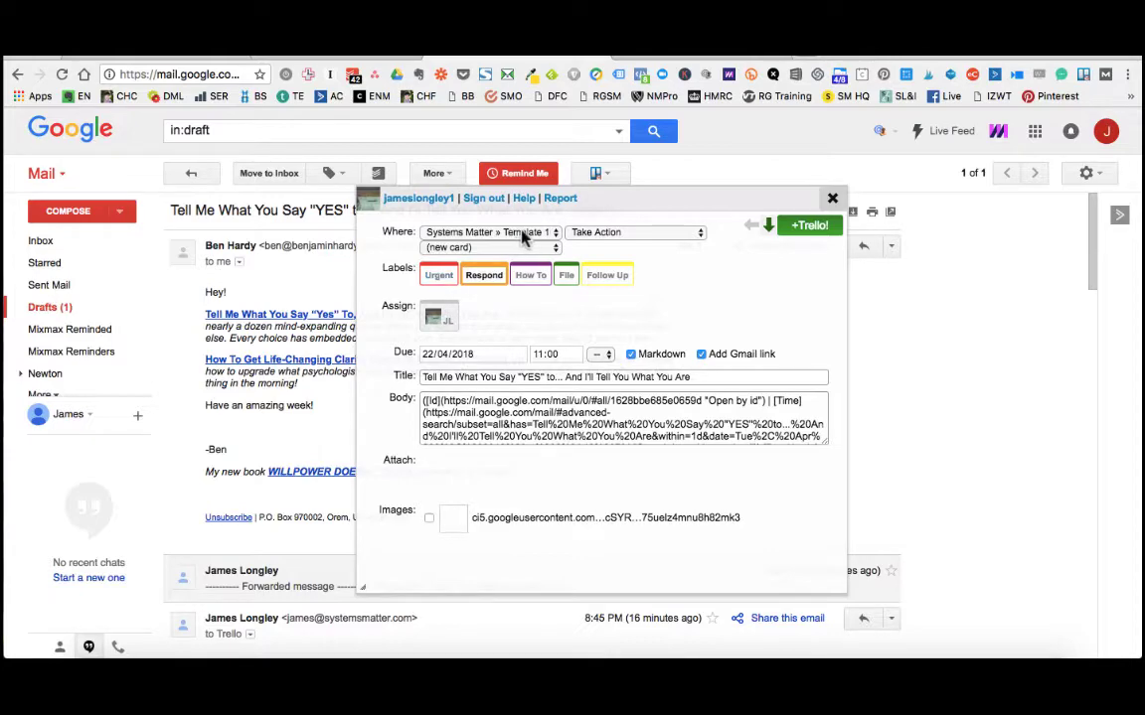
# - Send the email to the Take Action list due 24/04/2018 at 12:00 with its image included
pyautogui.click(489, 232)
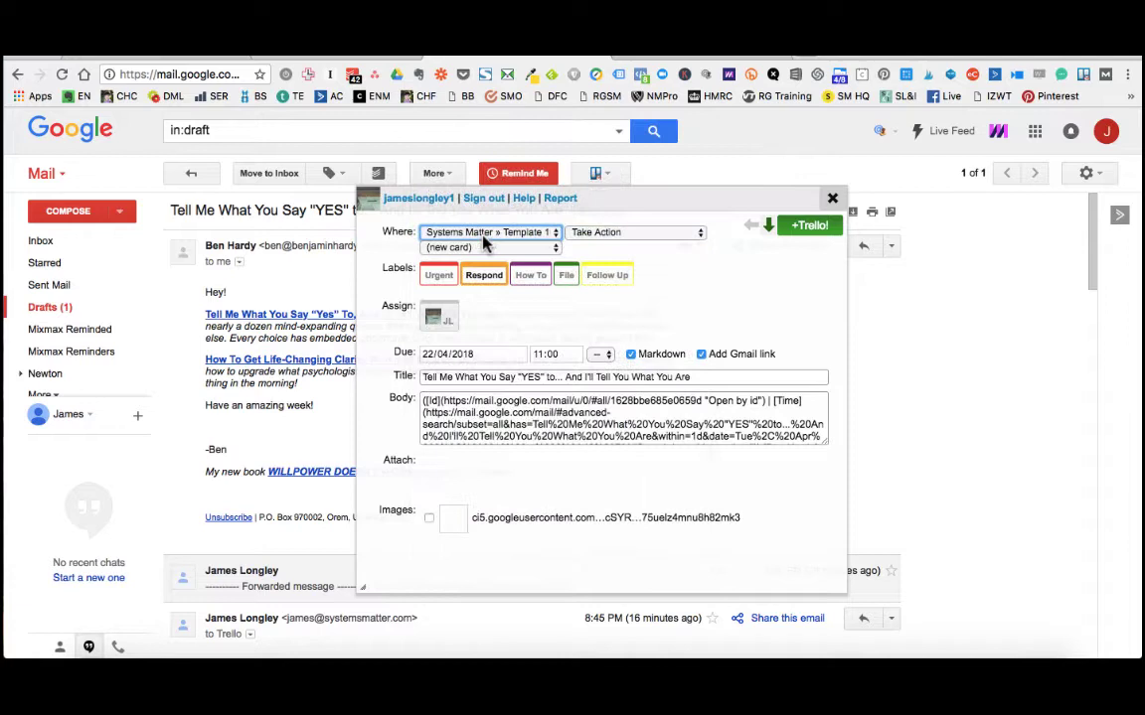
pyautogui.click(636, 231)
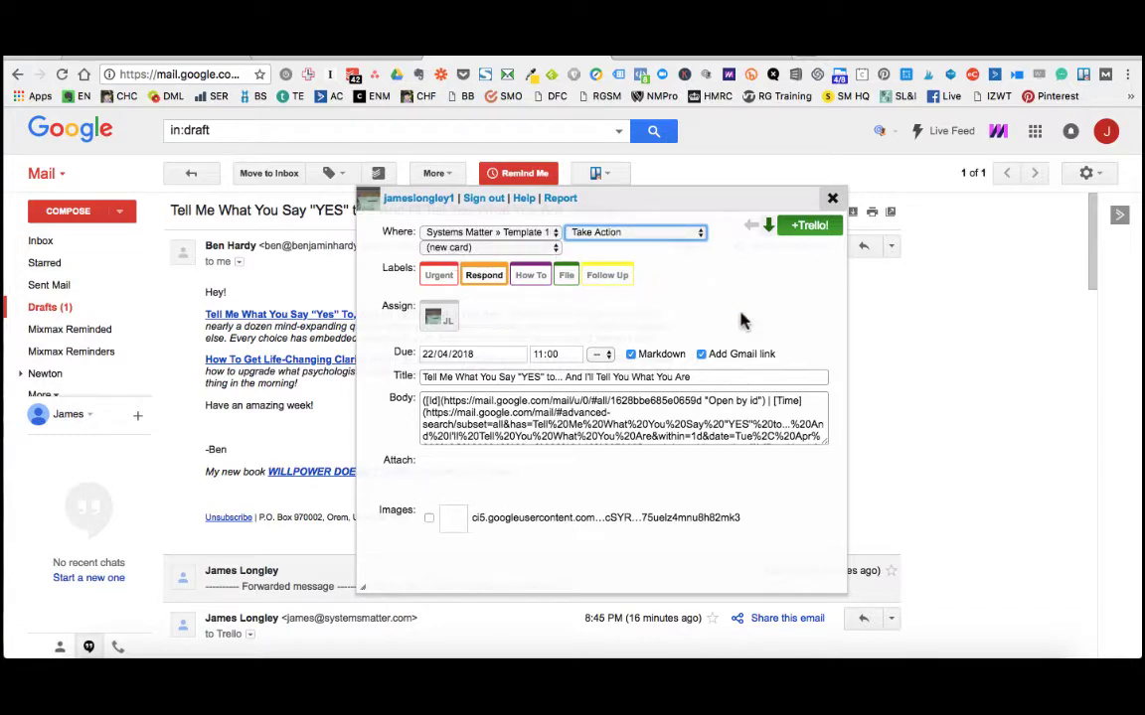
pyautogui.click(473, 354)
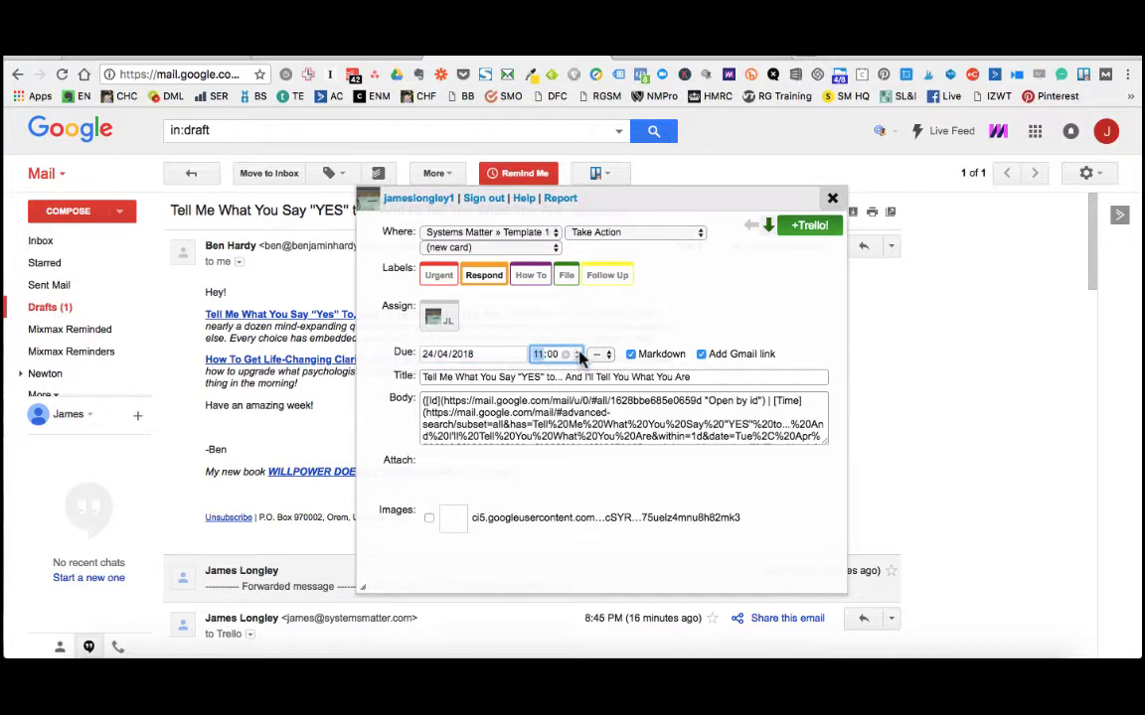
pyautogui.click(581, 350)
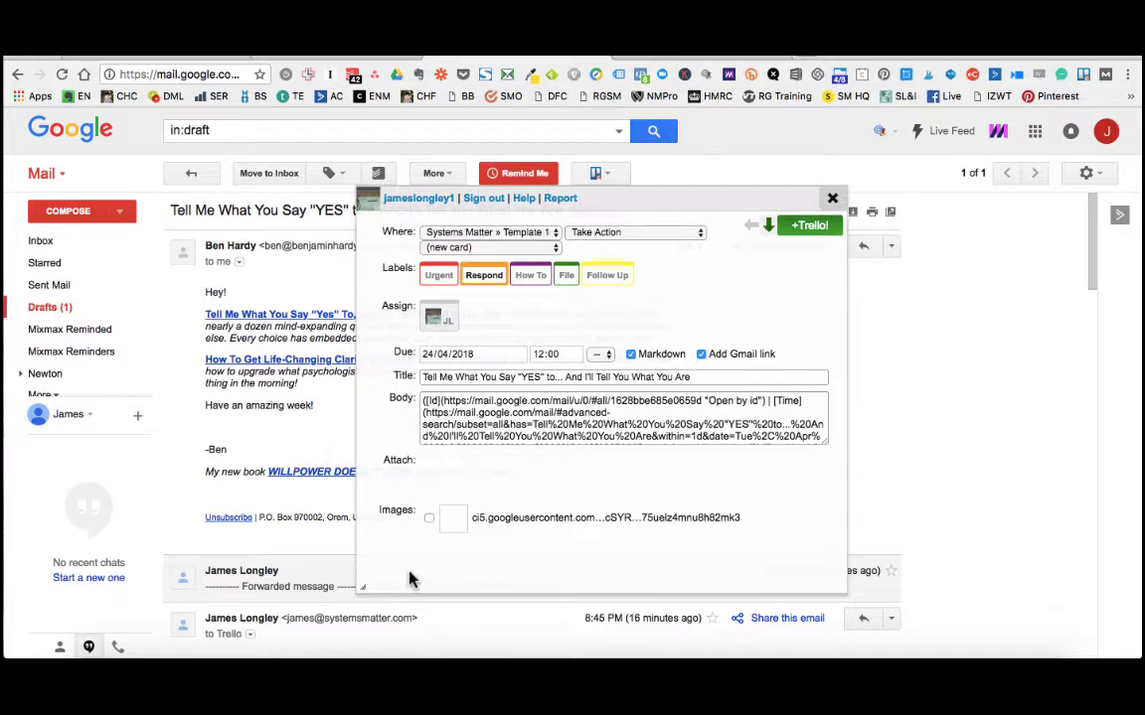
pyautogui.click(428, 518)
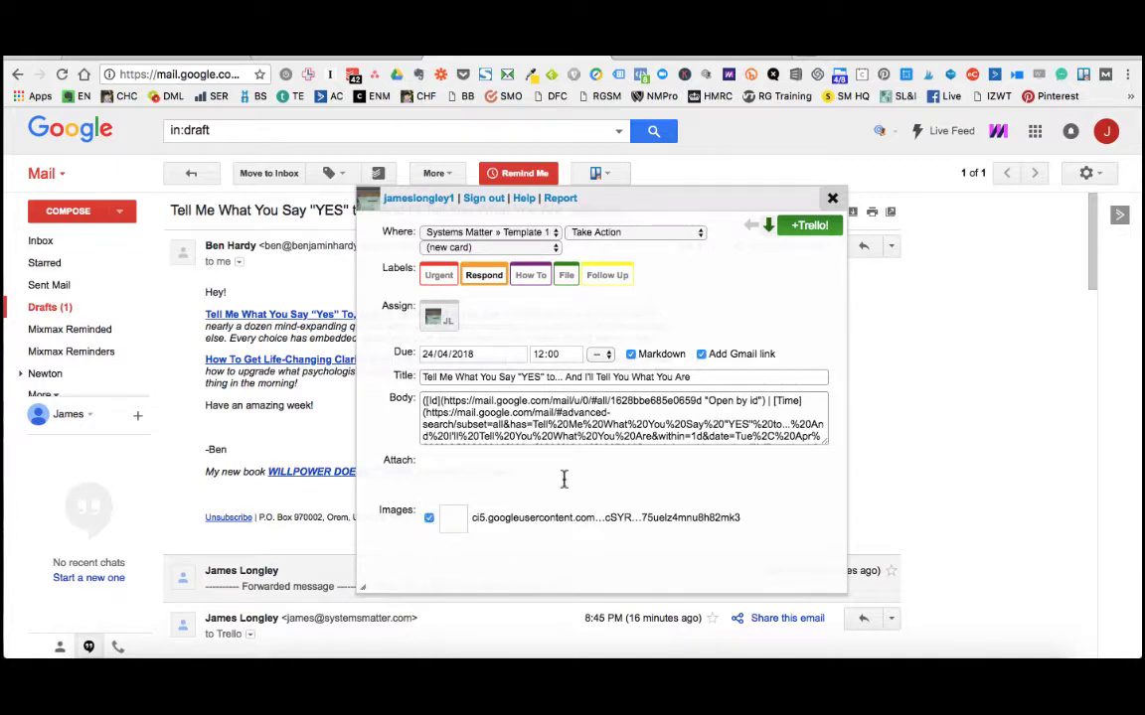
pyautogui.click(809, 226)
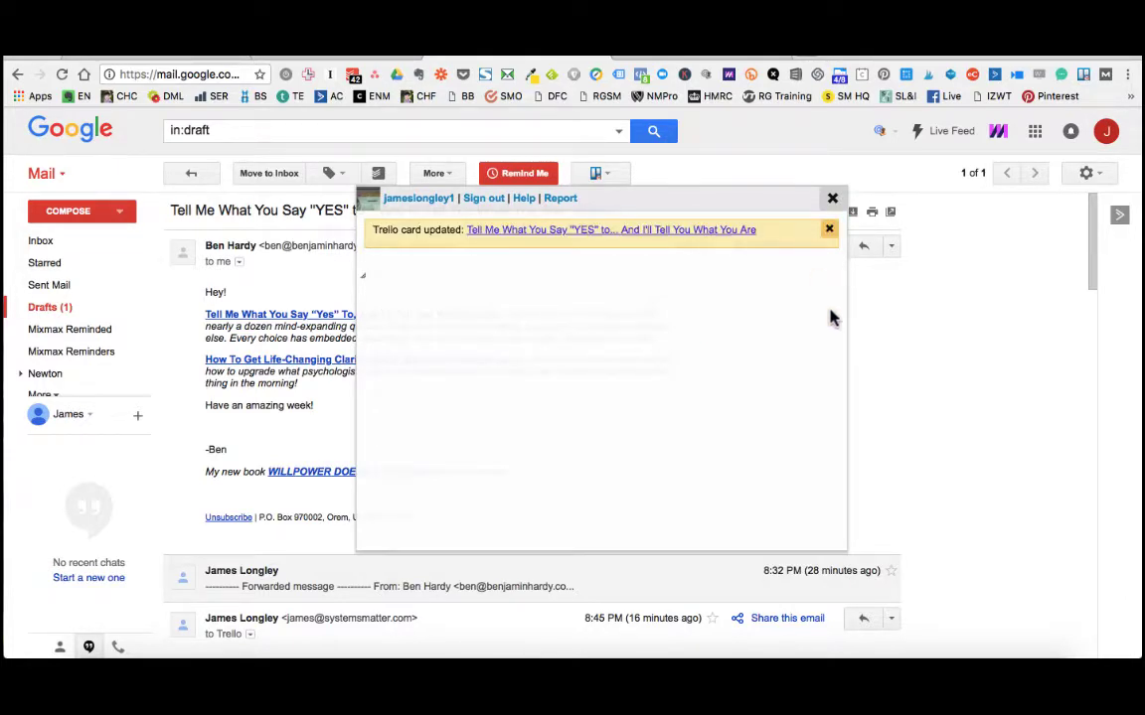
# - Dismiss the 'Trello card updated' confirmation, leaving the YES email showing
pyautogui.click(833, 198)
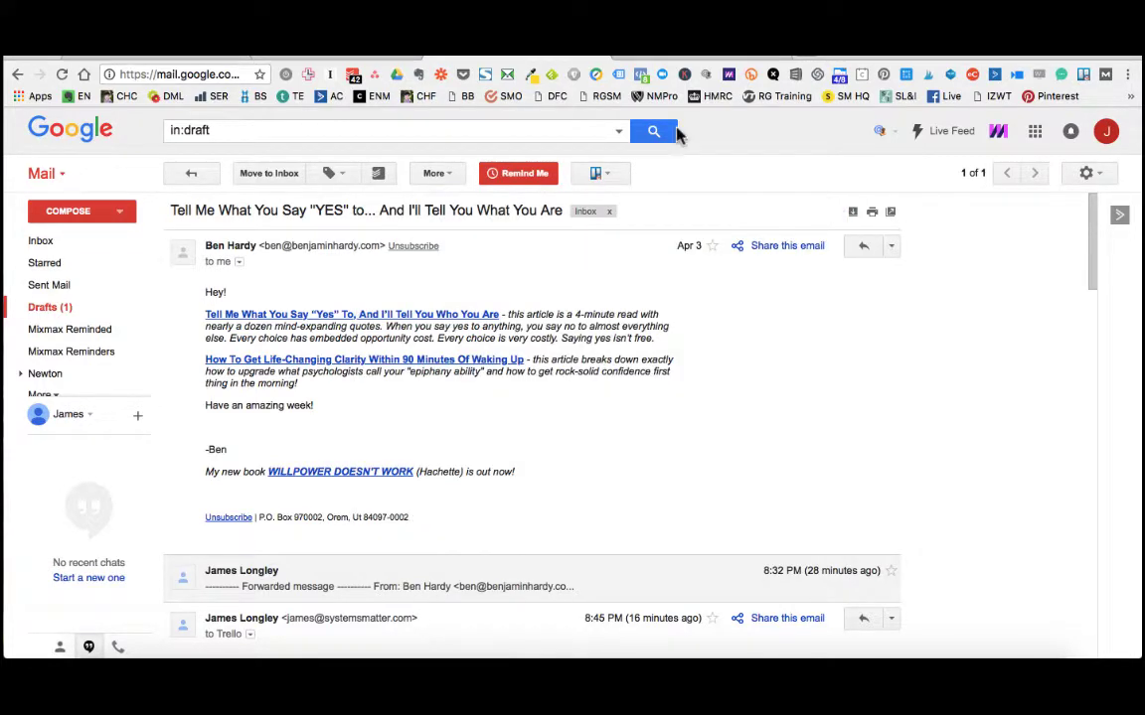